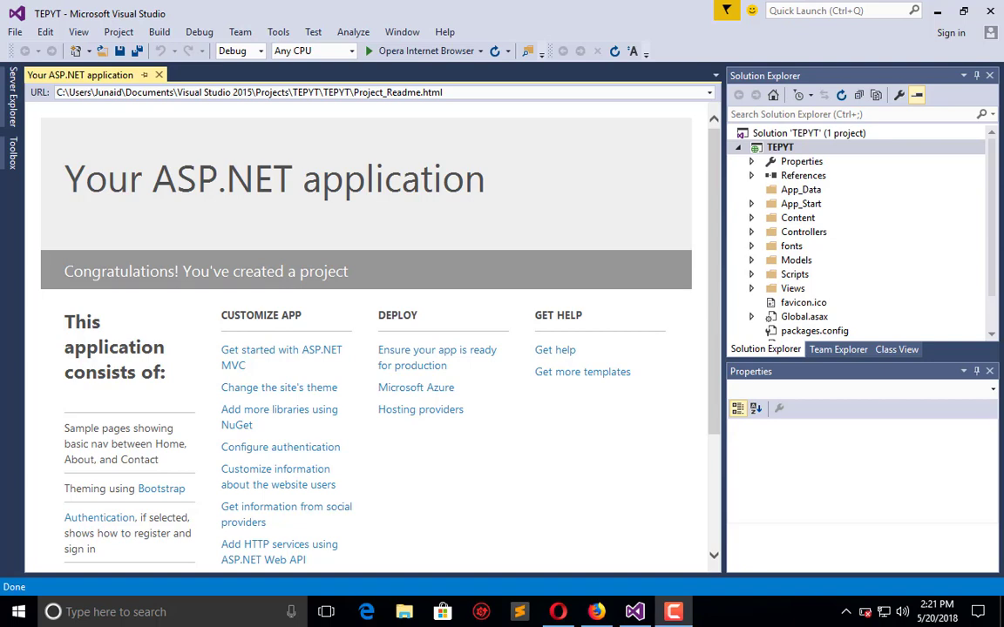
pyautogui.moveTo(892, 244)
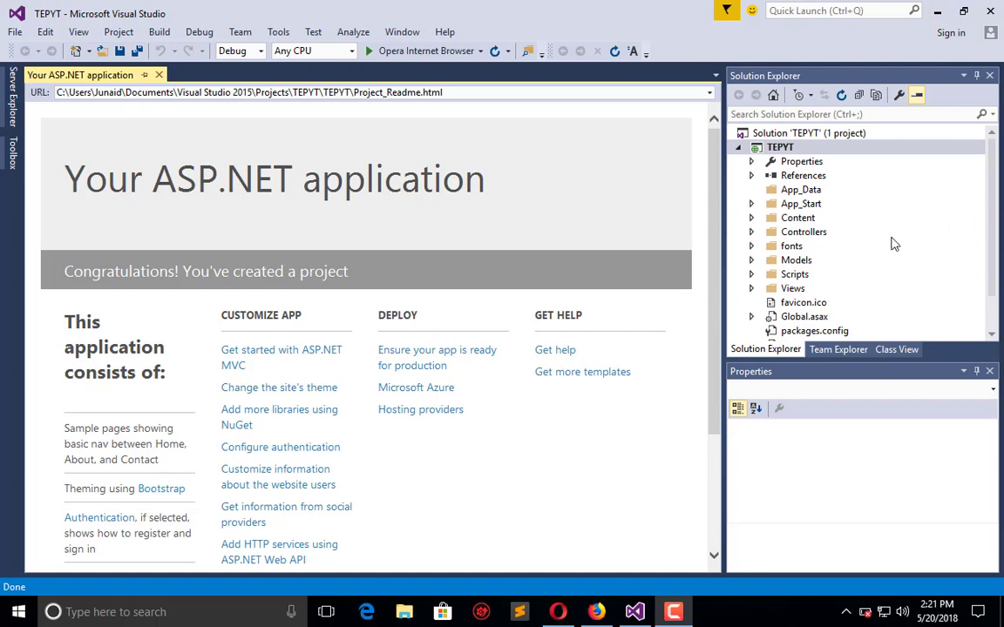
# Expand App_Start in Solution Explorer and select BundleConfig.cs
pyautogui.click(751, 203)
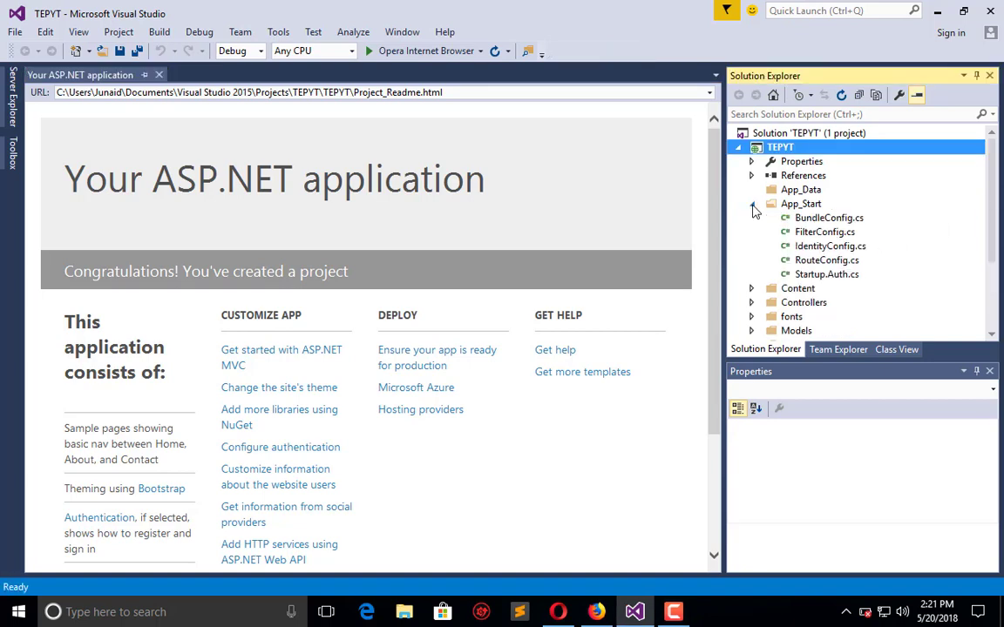
pyautogui.click(829, 217)
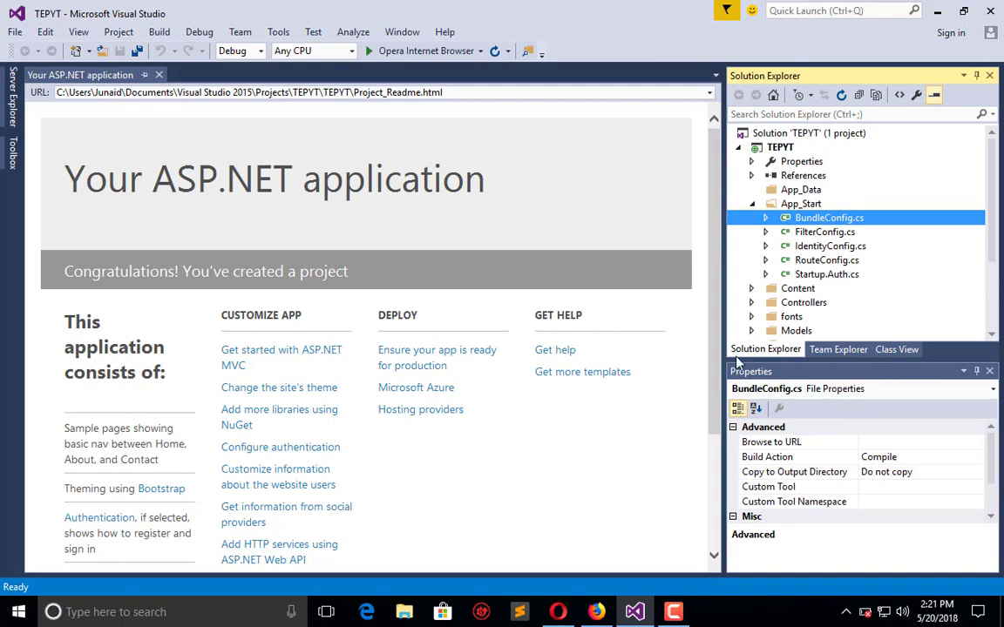
# Open BundleConfig.cs and inspect the StyleBundle registration's Include list
pyautogui.doubleClick(829, 217)
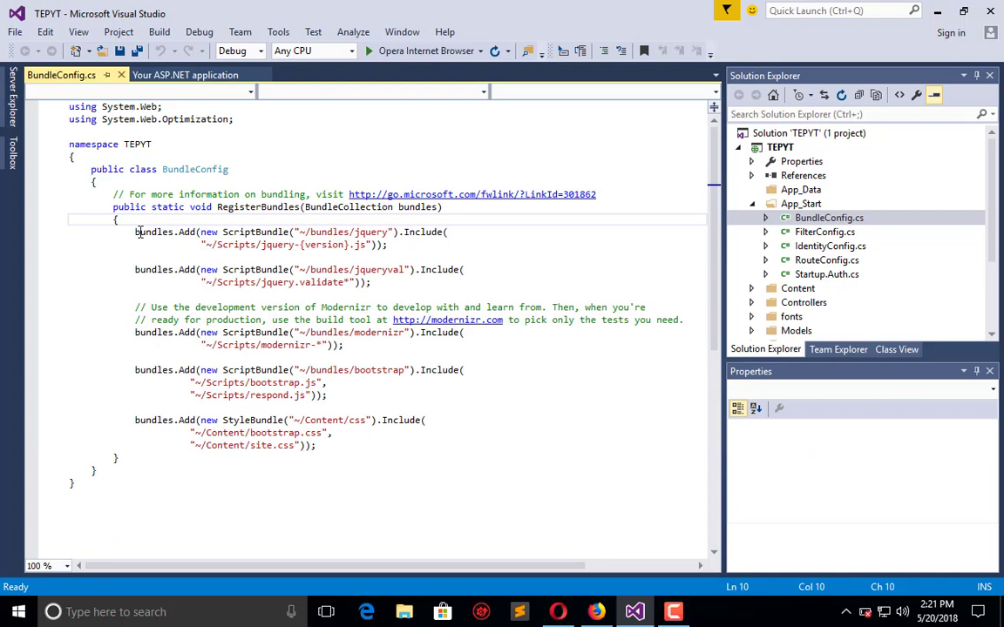
pyautogui.click(135, 256)
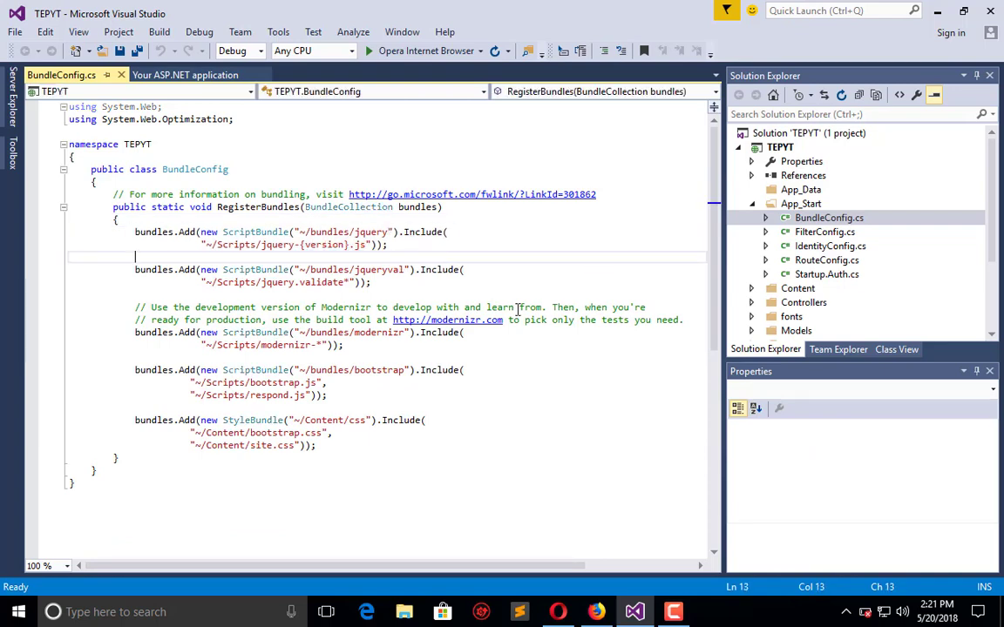
pyautogui.doubleClick(256, 269)
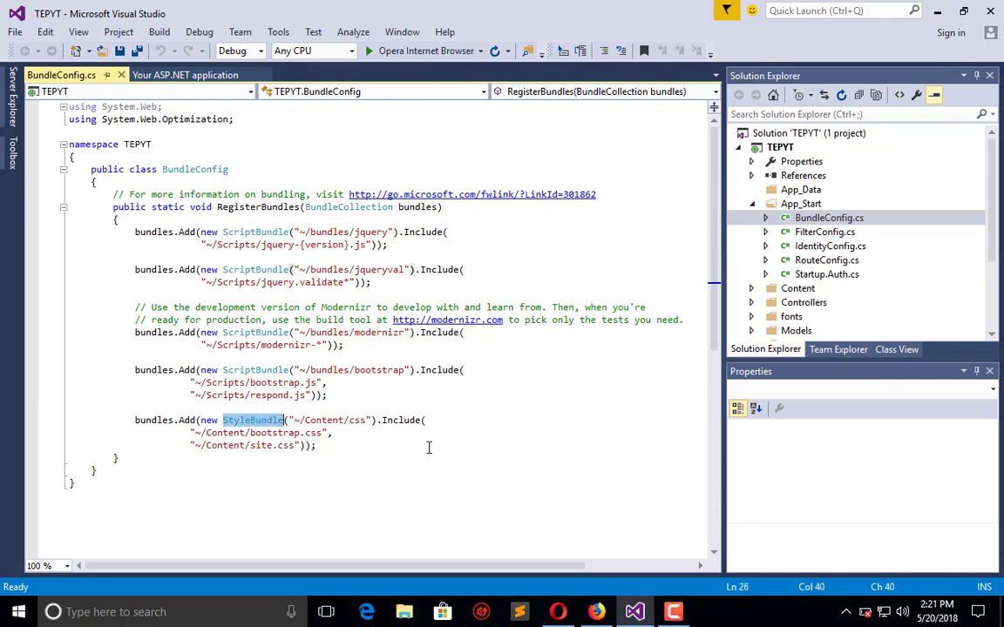
pyautogui.moveTo(527, 466)
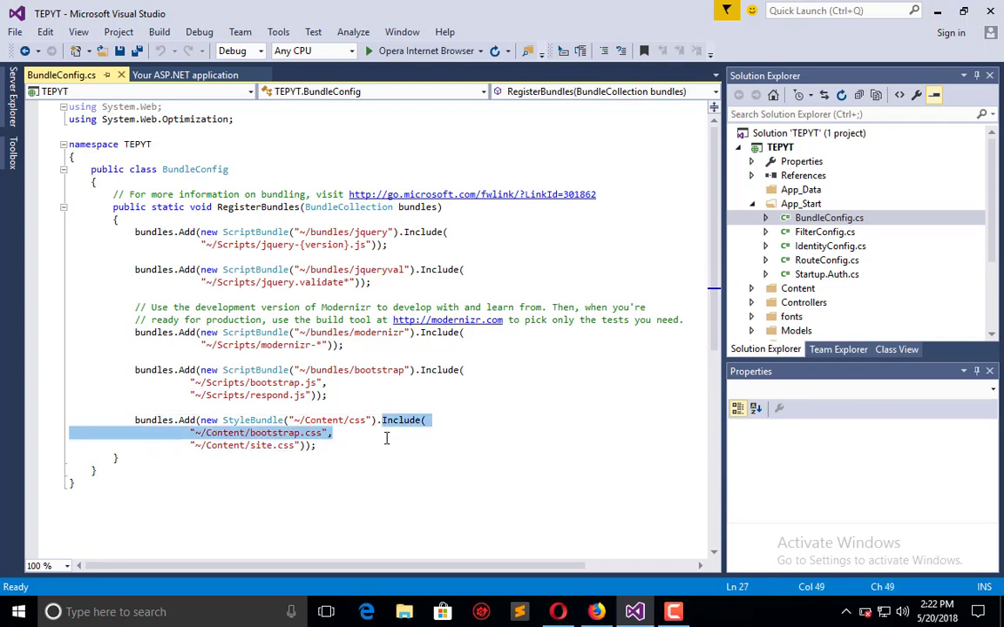
pyautogui.click(273, 445)
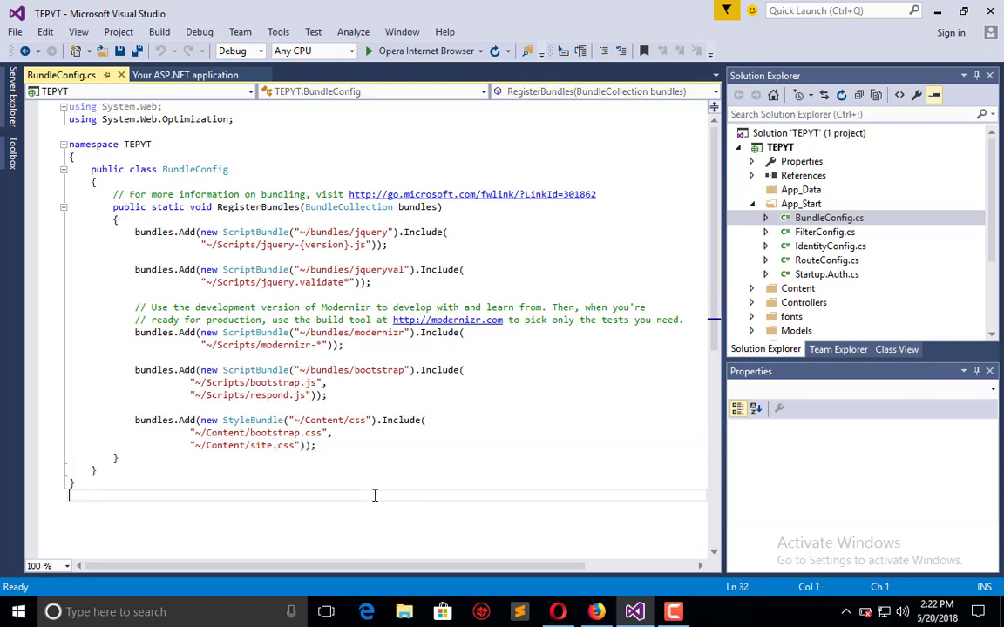
pyautogui.moveTo(342, 433)
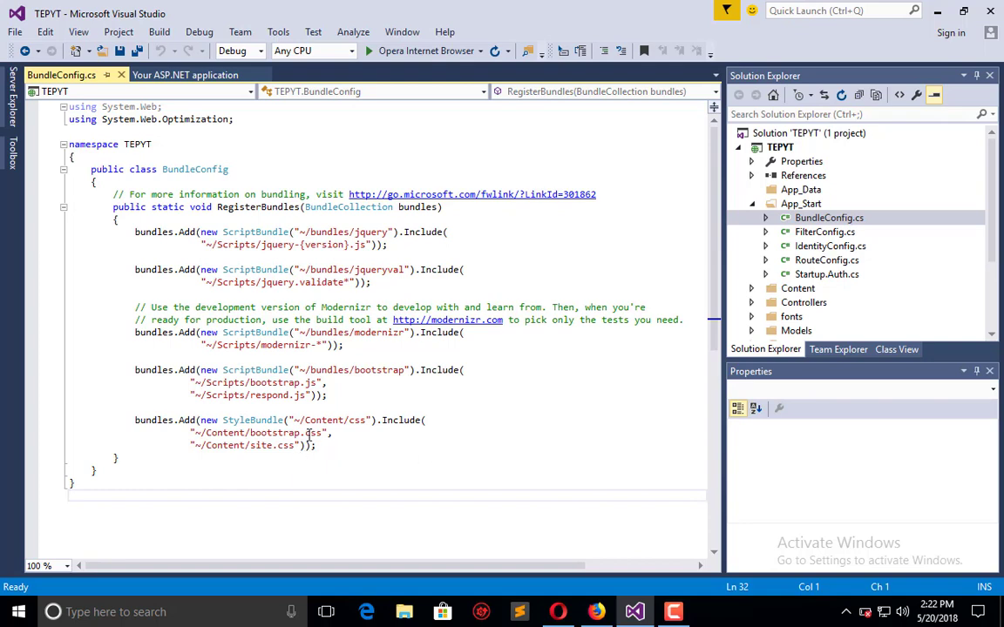
pyautogui.moveTo(266, 445)
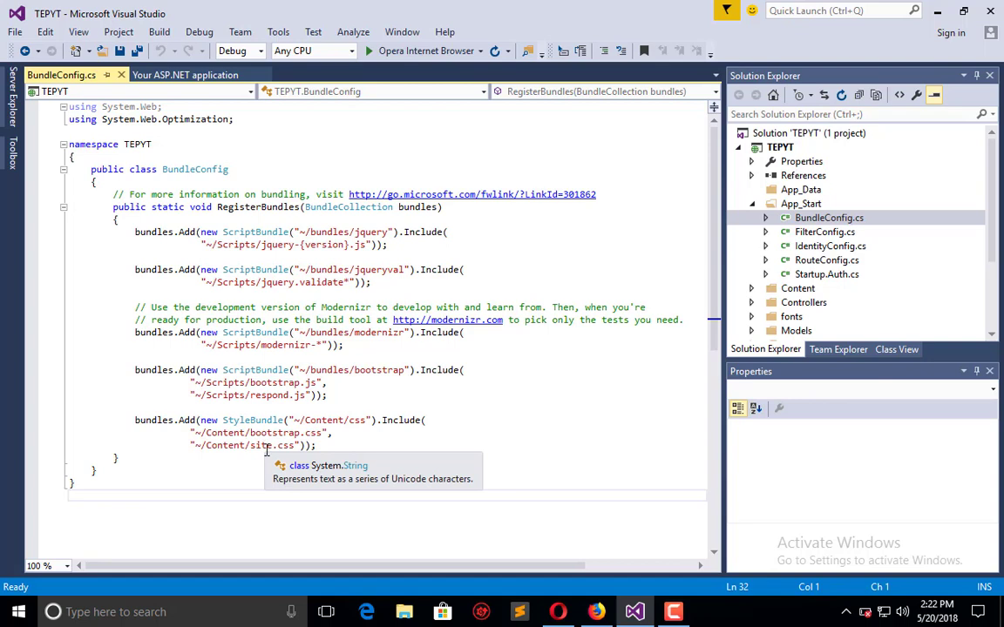
pyautogui.moveTo(266, 445)
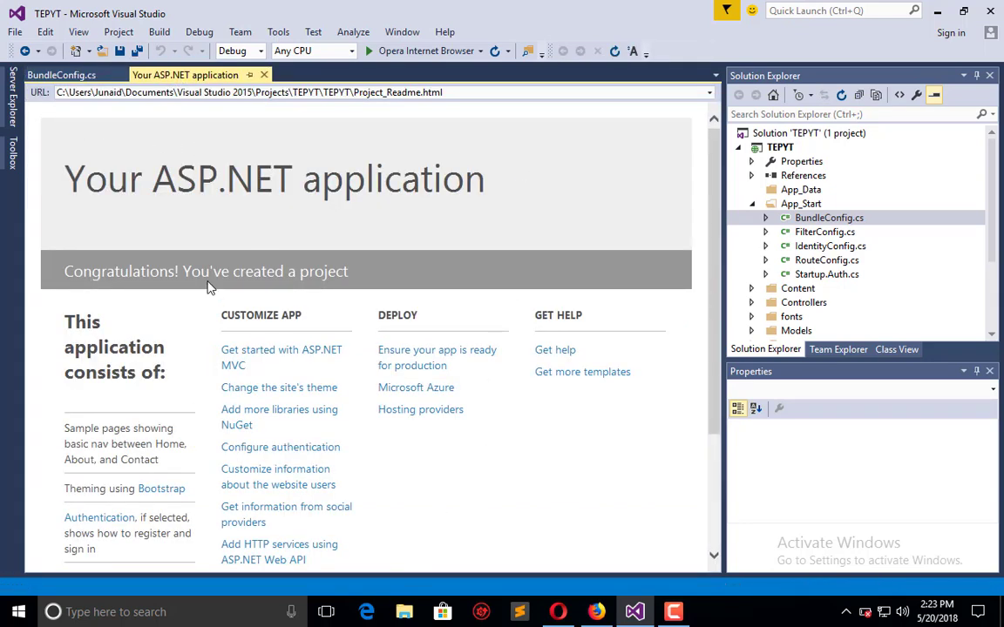
# Expand the Views and Shared folders and select _Layout.cshtml
pyautogui.click(828, 217)
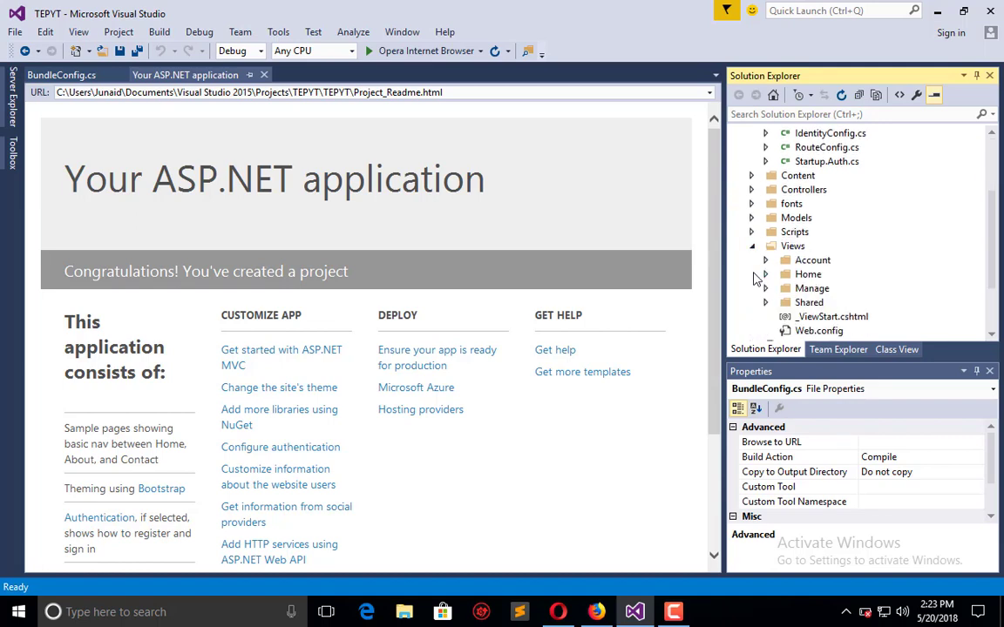
pyautogui.click(765, 274)
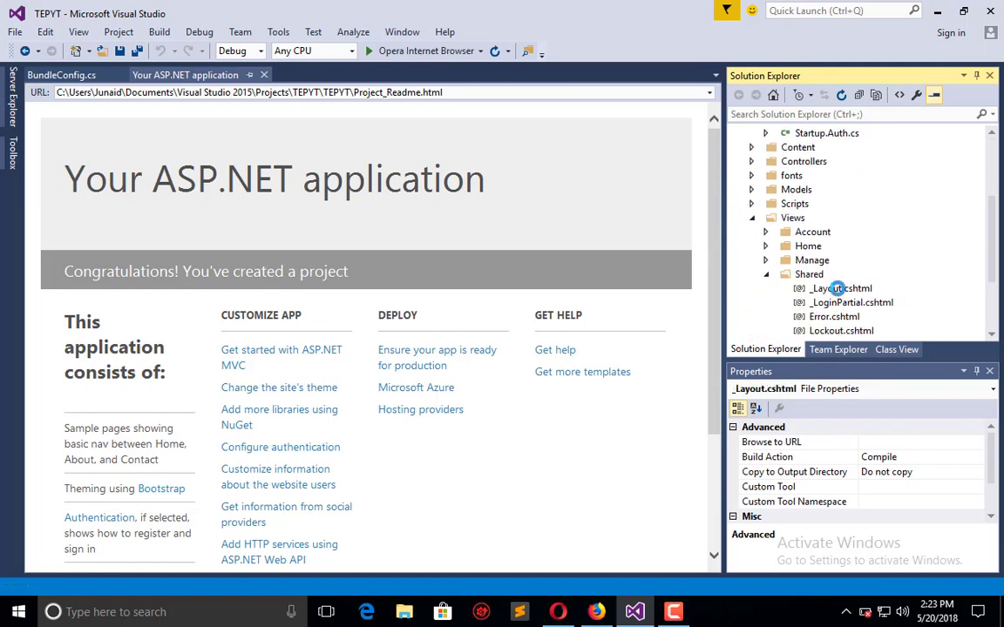
pyautogui.click(840, 287)
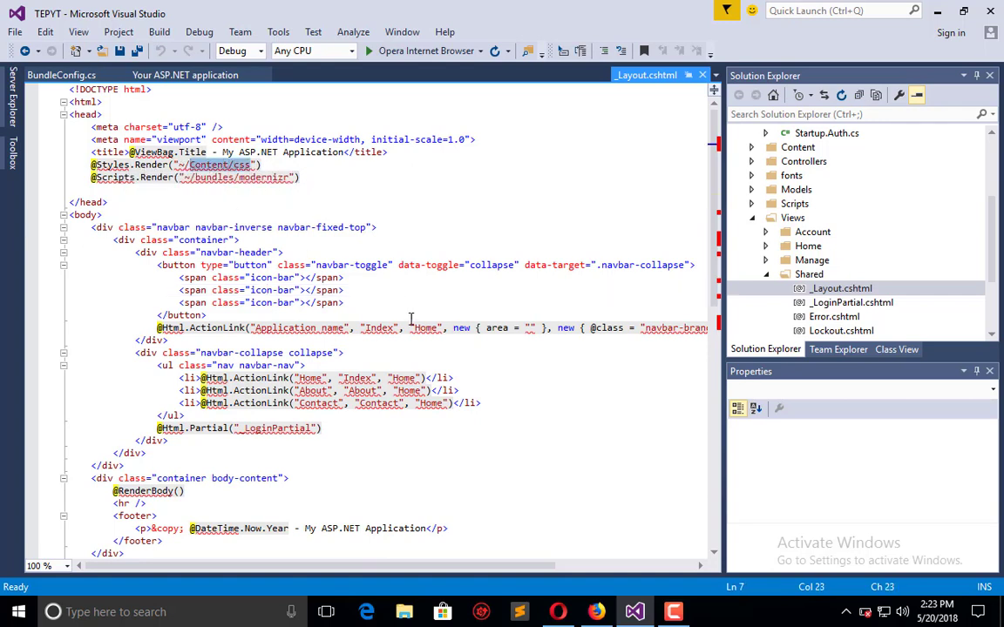
pyautogui.moveTo(426, 328)
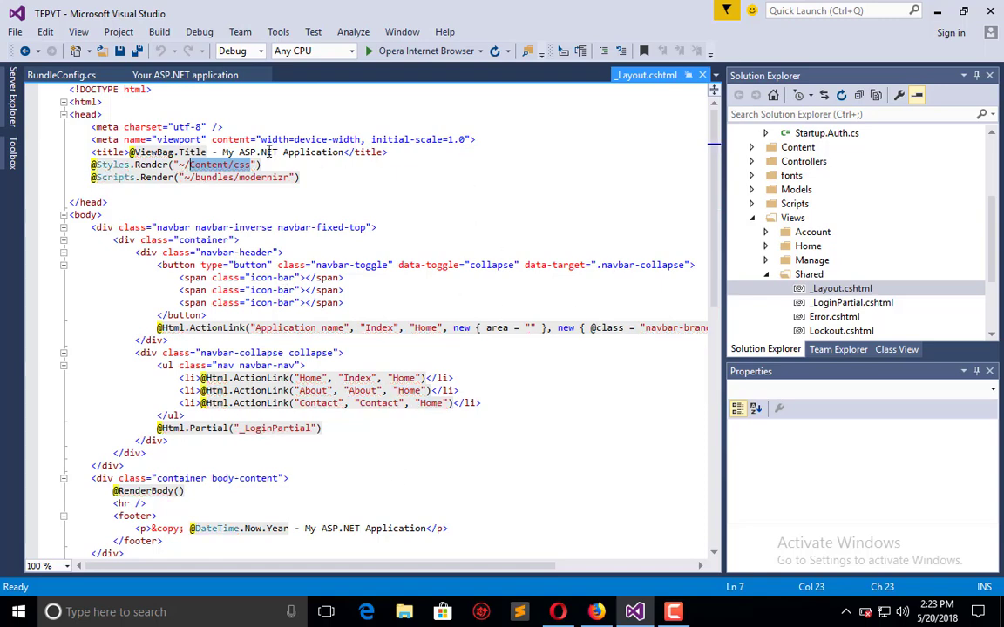
# Return to the BundleConfig.cs tab to compare with the layout's ~/Content/css reference
pyautogui.click(61, 74)
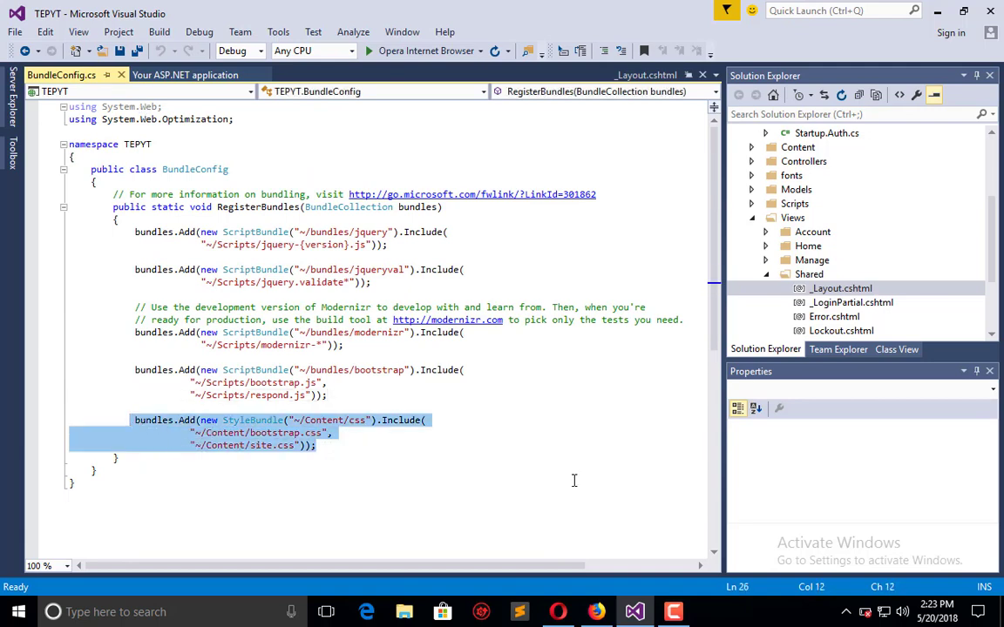
pyautogui.moveTo(539, 476)
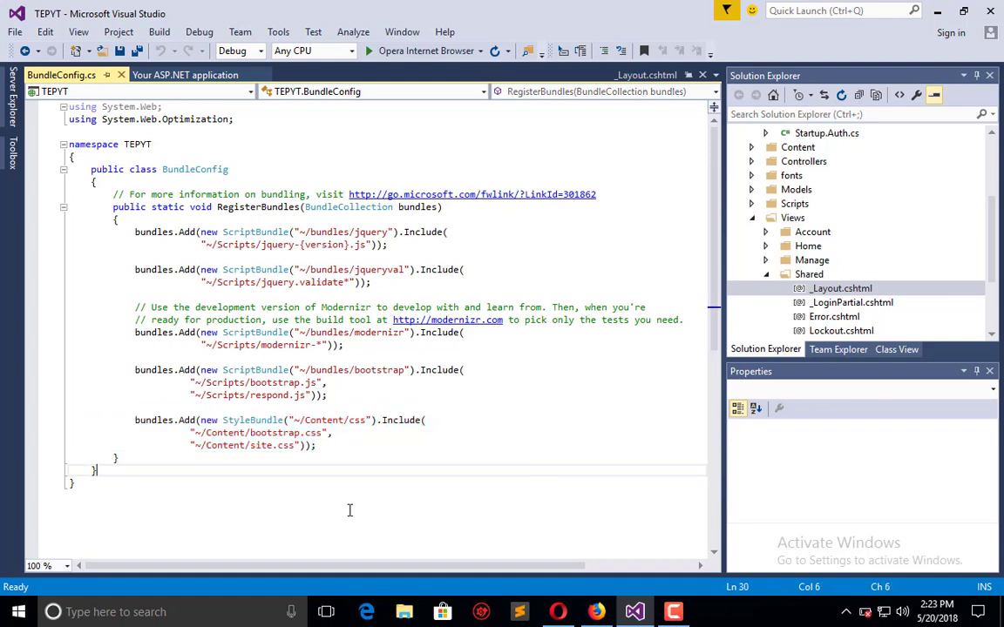
pyautogui.doubleClick(259, 432)
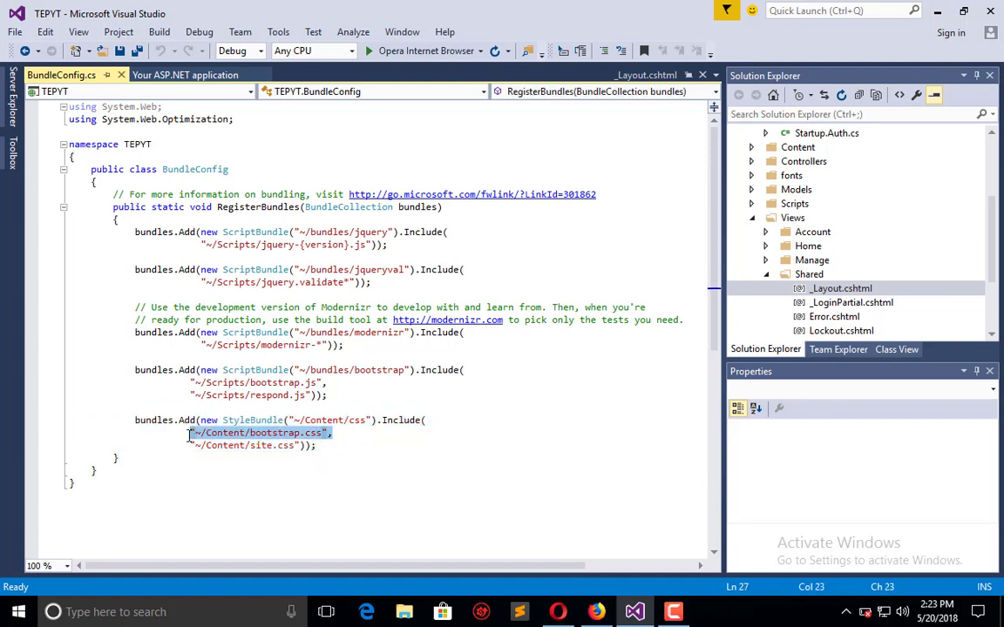
pyautogui.click(344, 433)
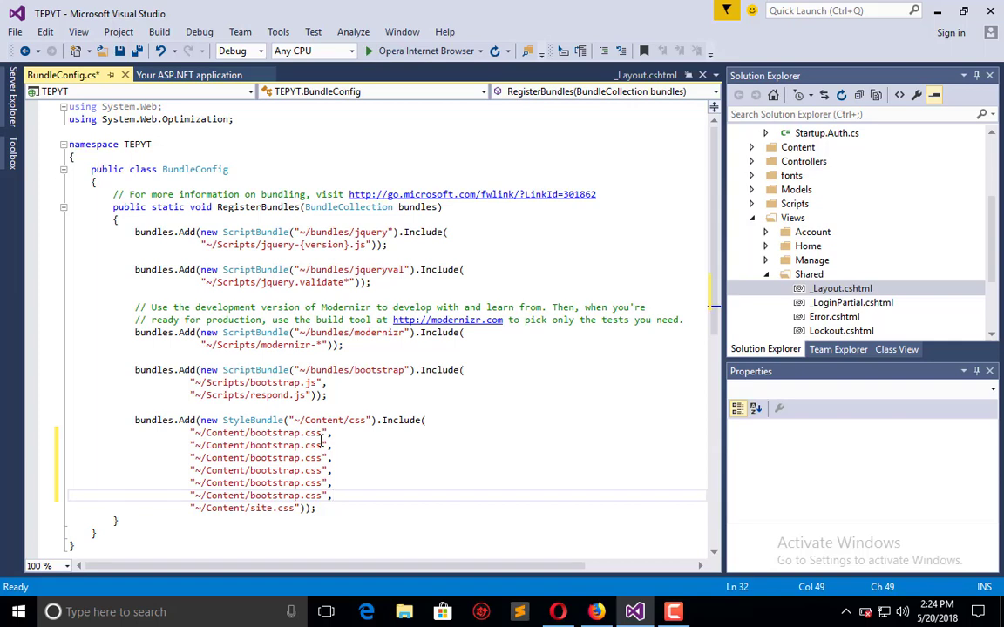
# Switch back to the _Layout.cshtml tab with BundleConfig.cs edits unsaved
pyautogui.click(61, 74)
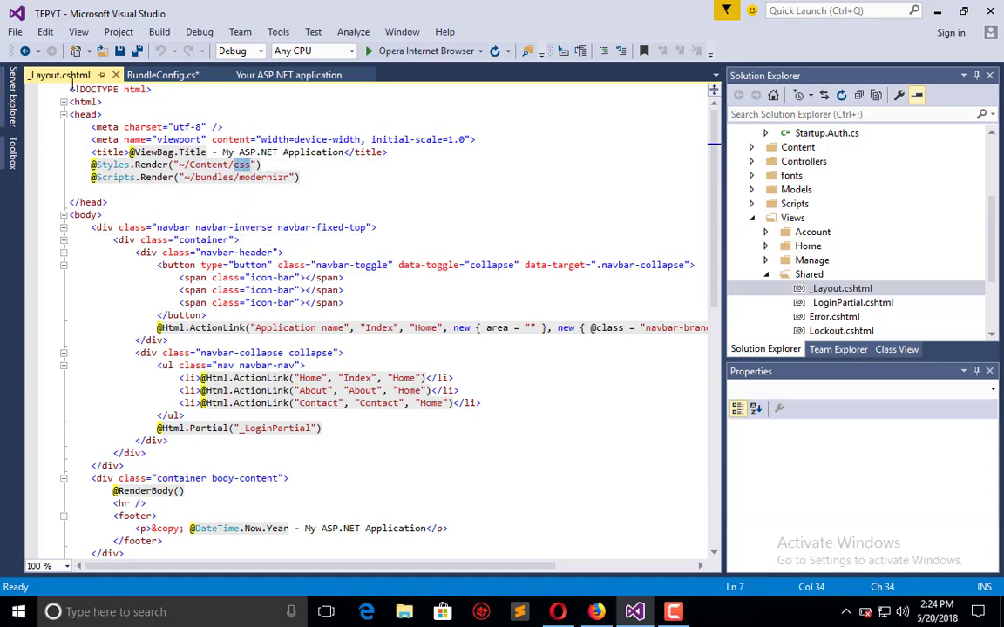
pyautogui.click(162, 74)
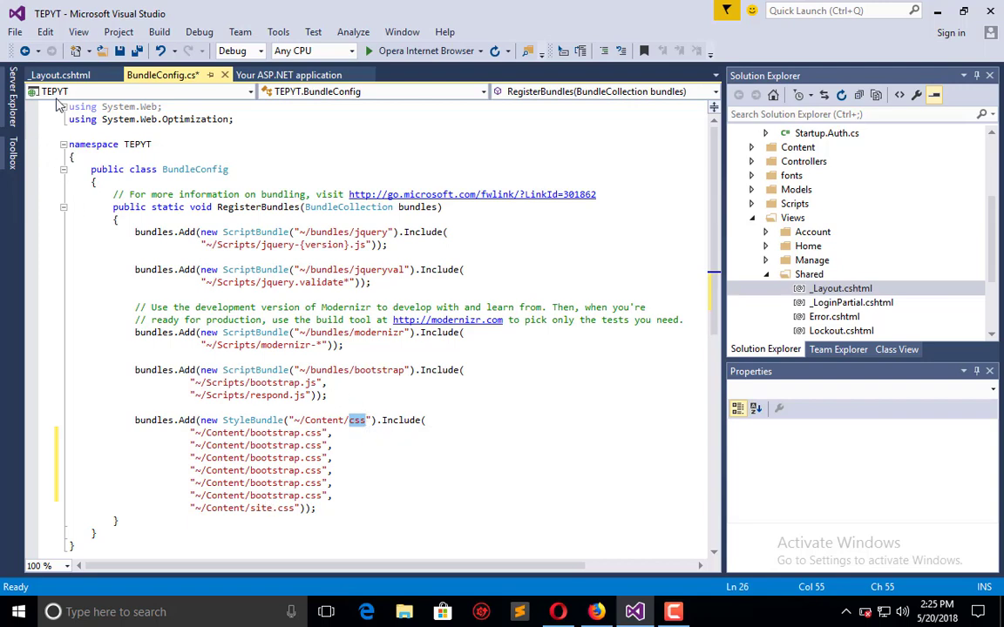
pyautogui.click(59, 74)
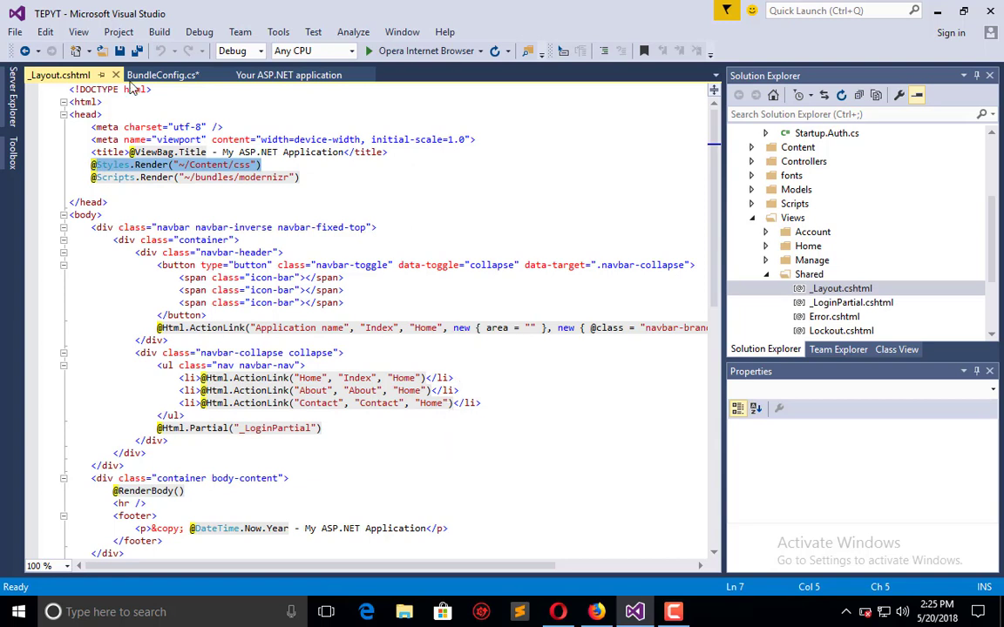
pyautogui.click(162, 74)
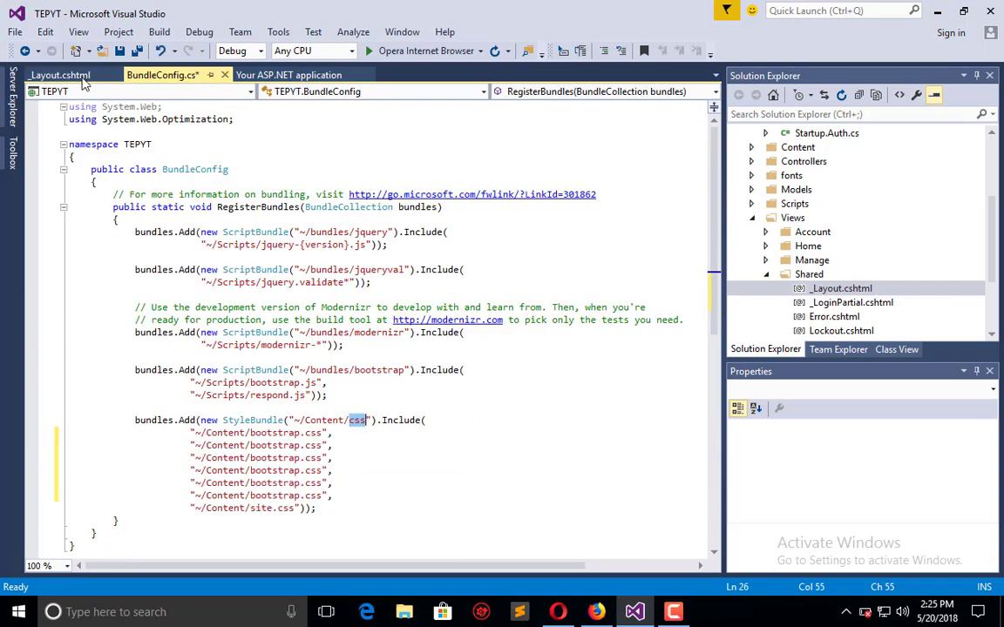
pyautogui.click(60, 74)
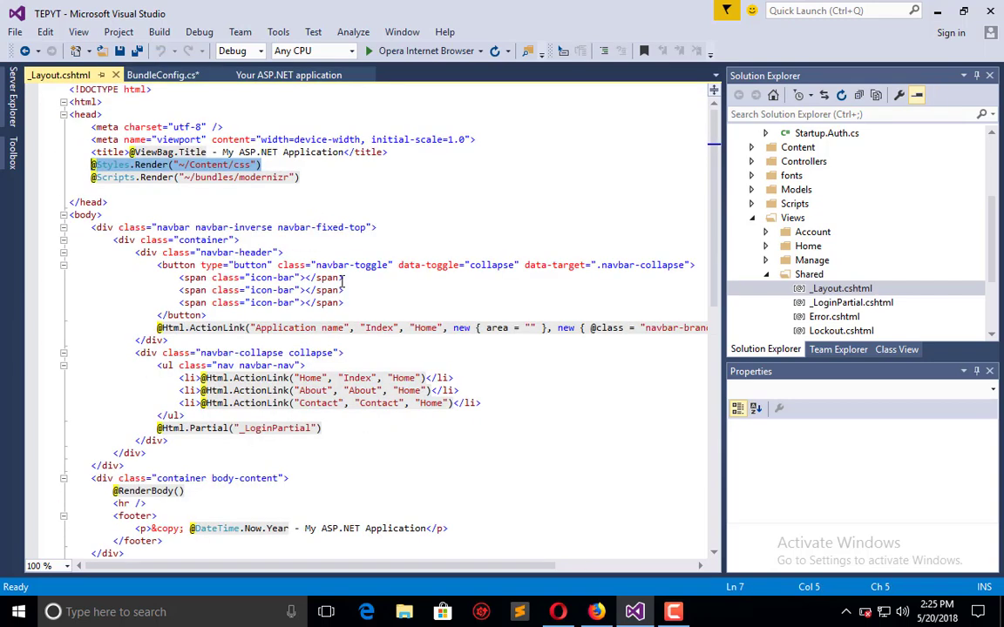